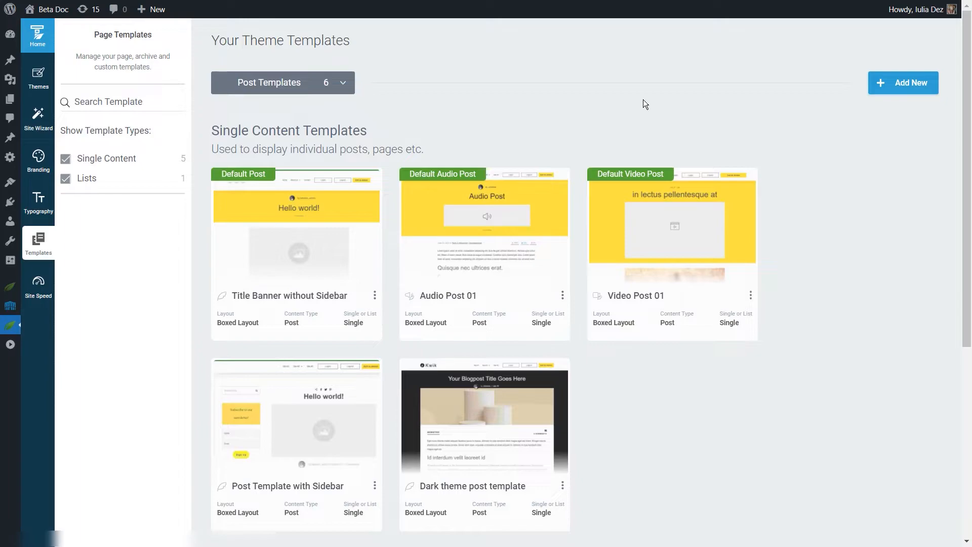
mouse_move(627, 103)
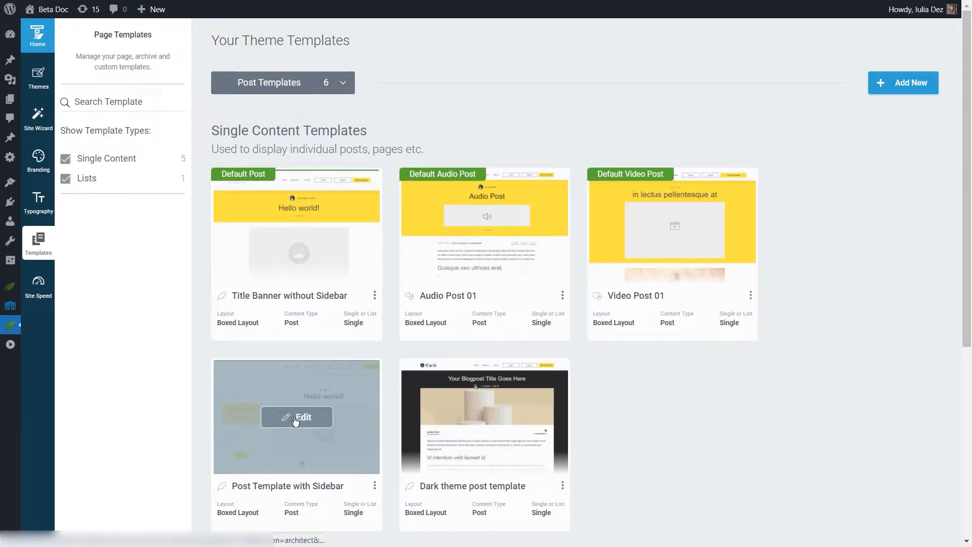
Open the Post Template with Sidebar for editing.
left_click(296, 417)
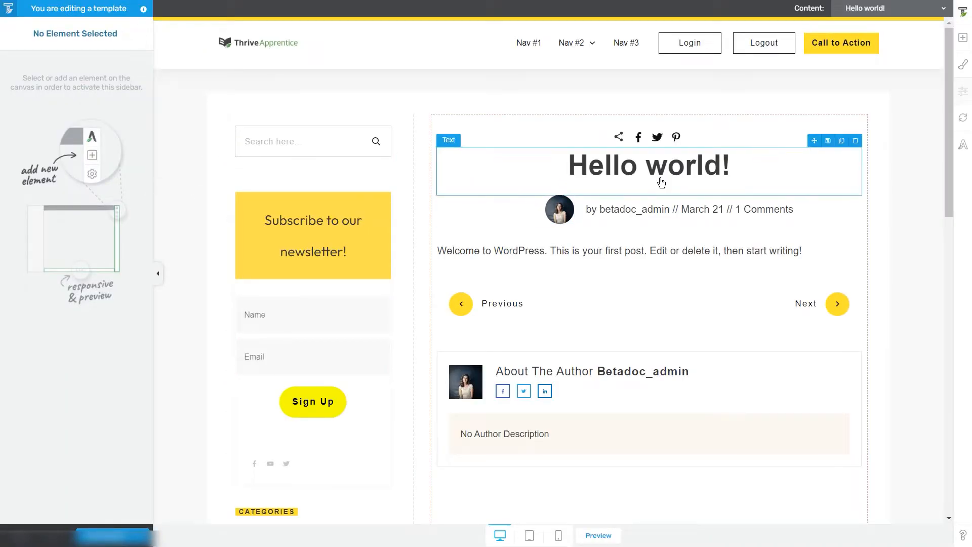
mouse_move(753, 119)
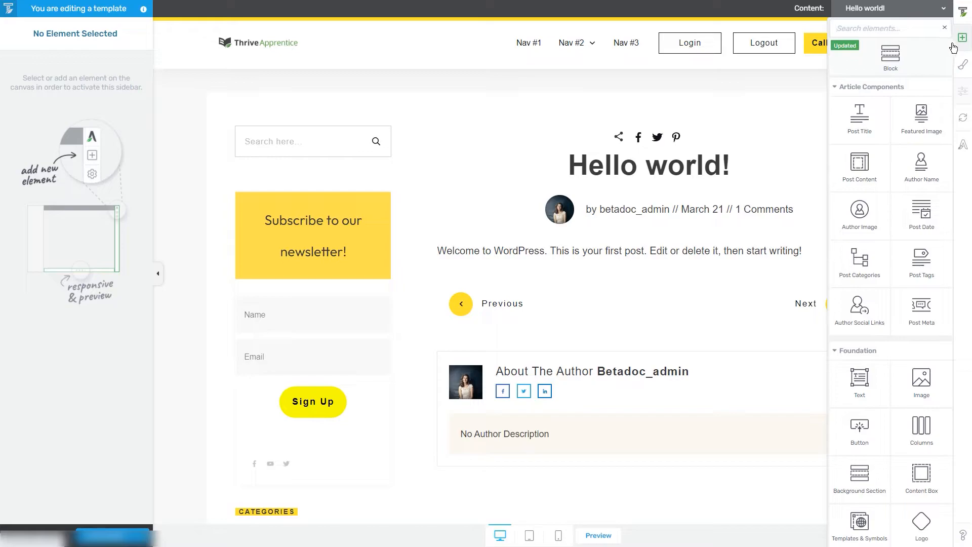
Search 'wid' and place a Widget Area in the sidebar above the newsletter box.
type("wid")
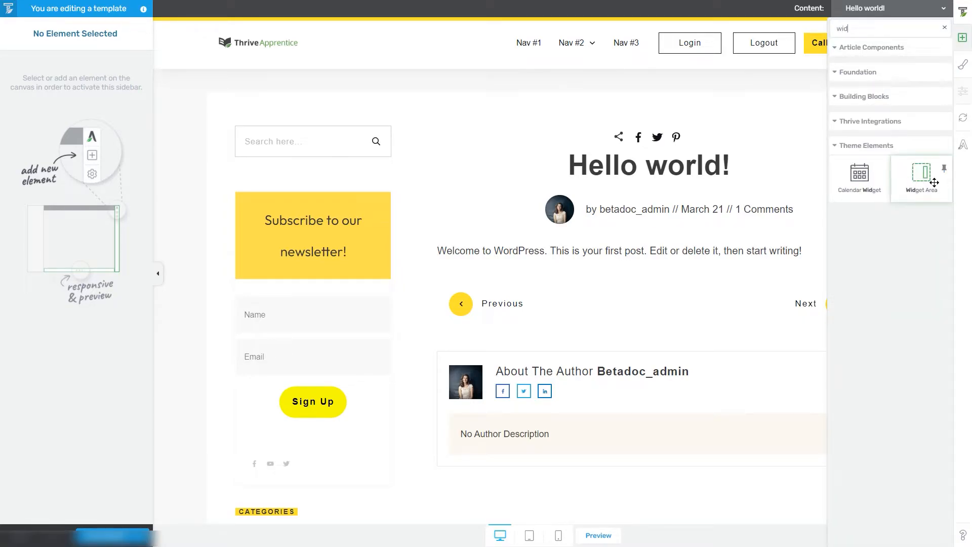
left_click_drag(920, 177, 328, 222)
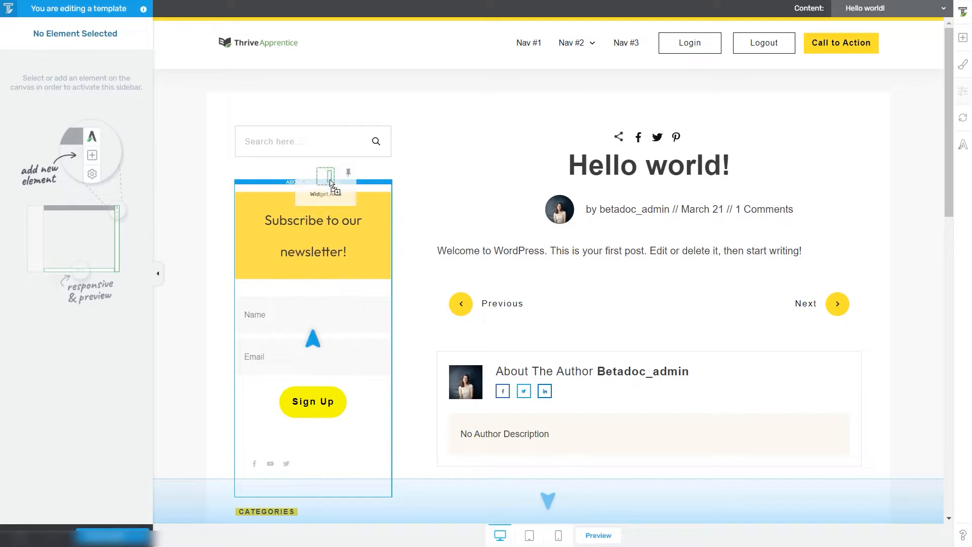
left_click(326, 177)
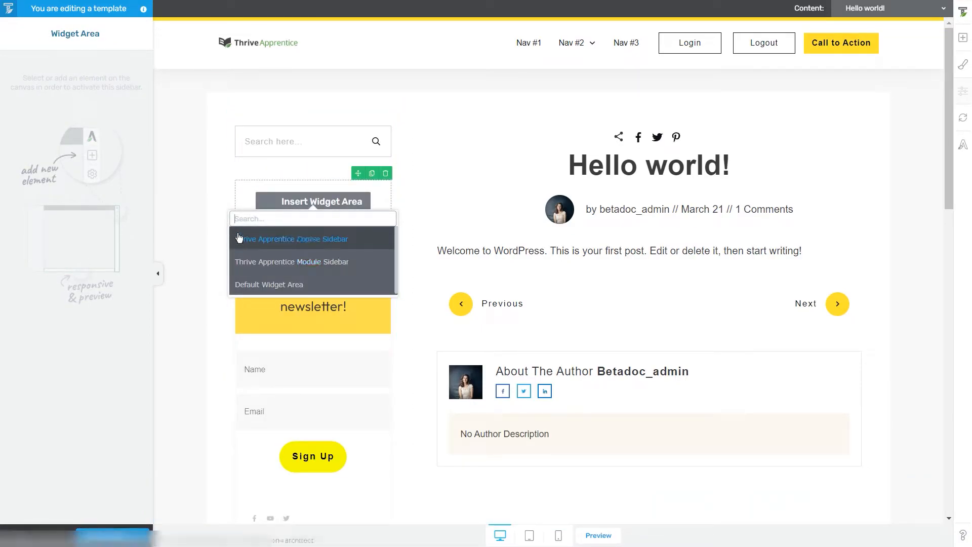
mouse_move(273, 255)
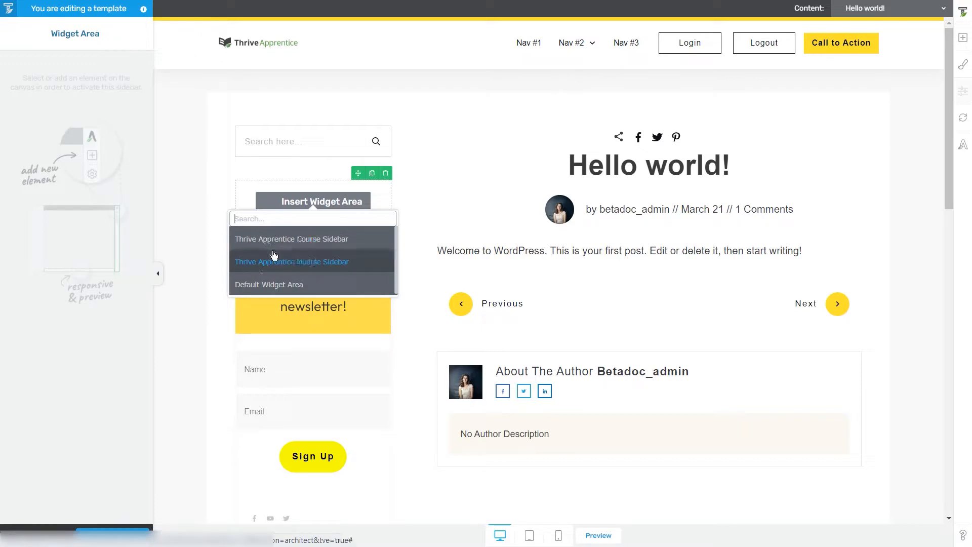
mouse_move(274, 261)
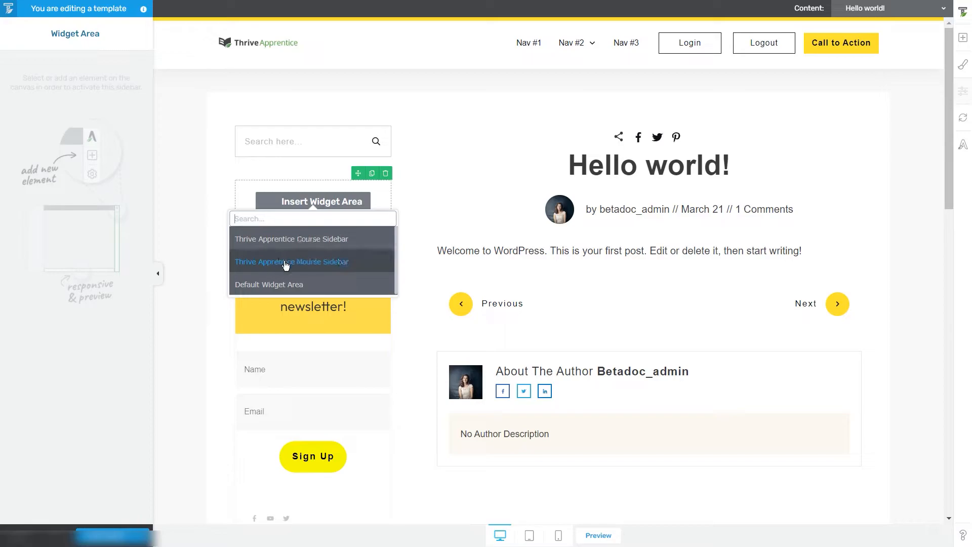
Choose Thrive Apprentice Module Sidebar as the widget area's source.
left_click(292, 261)
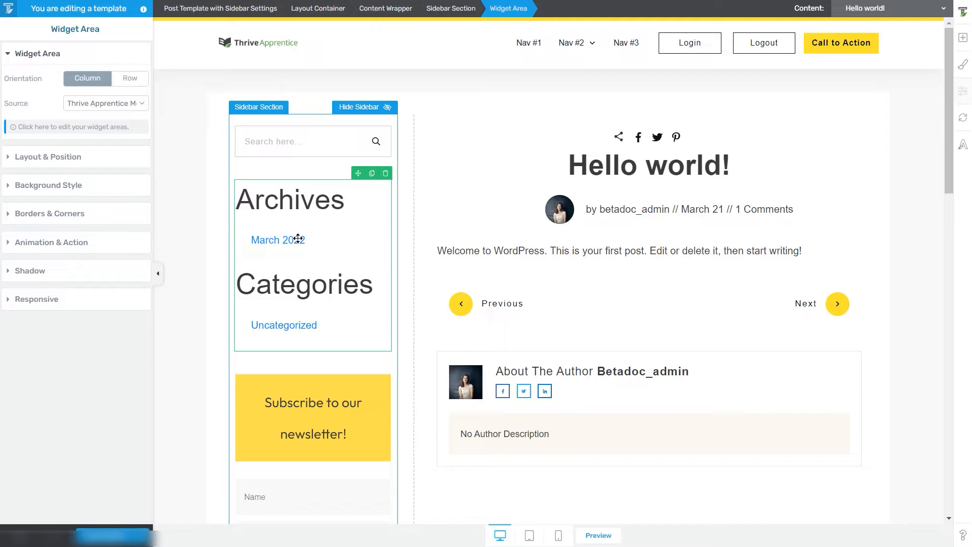
mouse_move(182, 268)
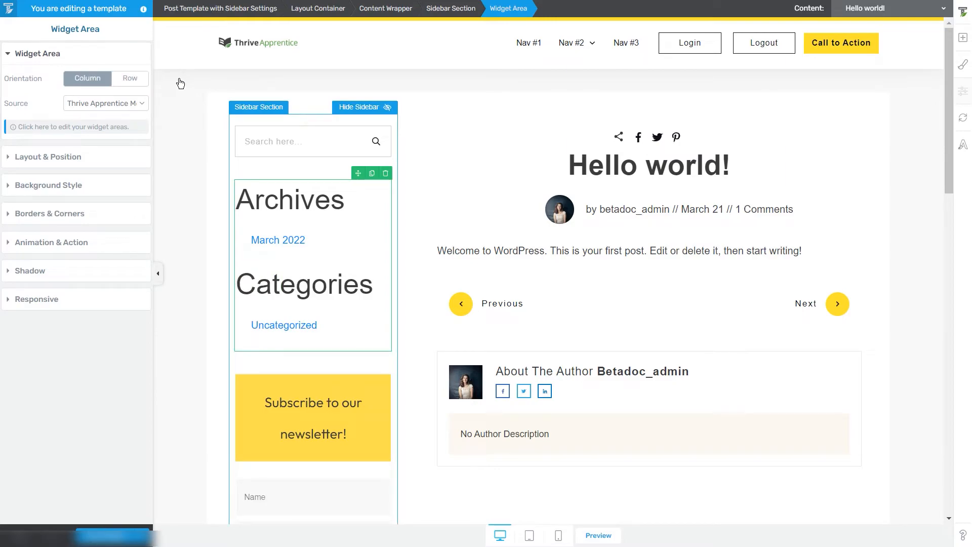
mouse_move(22, 103)
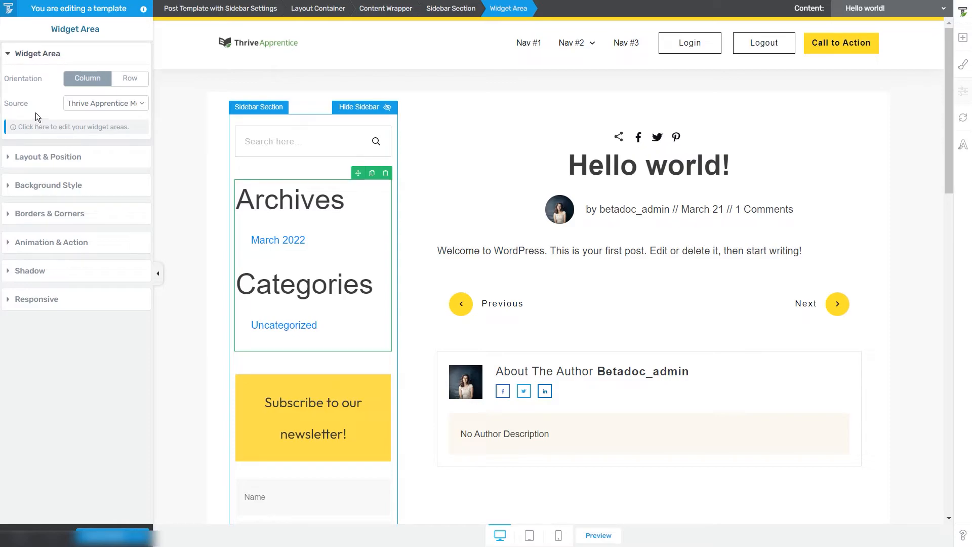
mouse_move(36, 110)
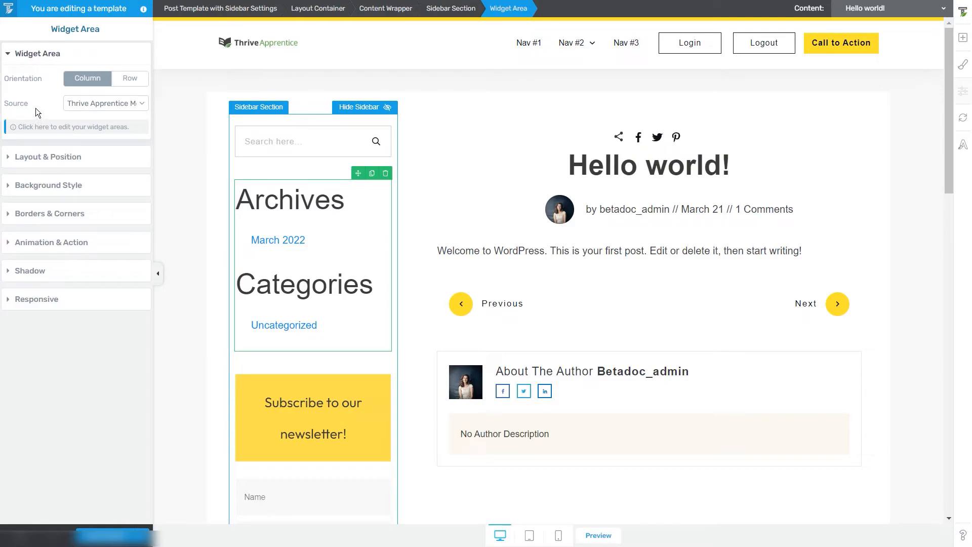
mouse_move(76, 126)
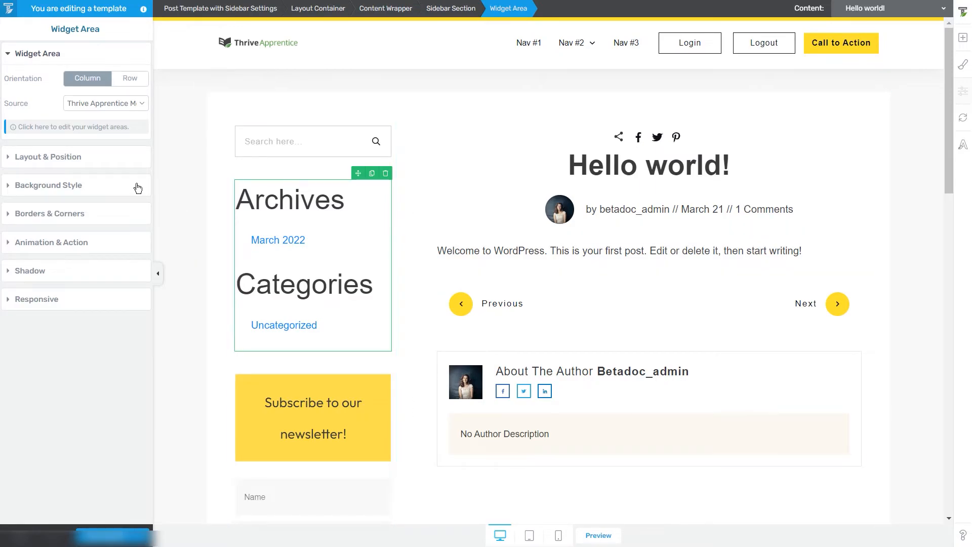
left_click(105, 103)
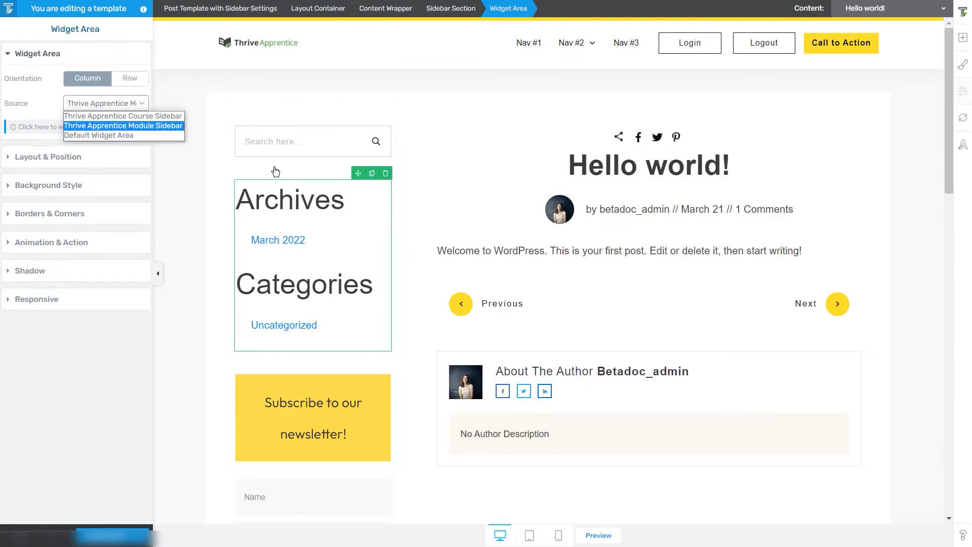
left_click(99, 135)
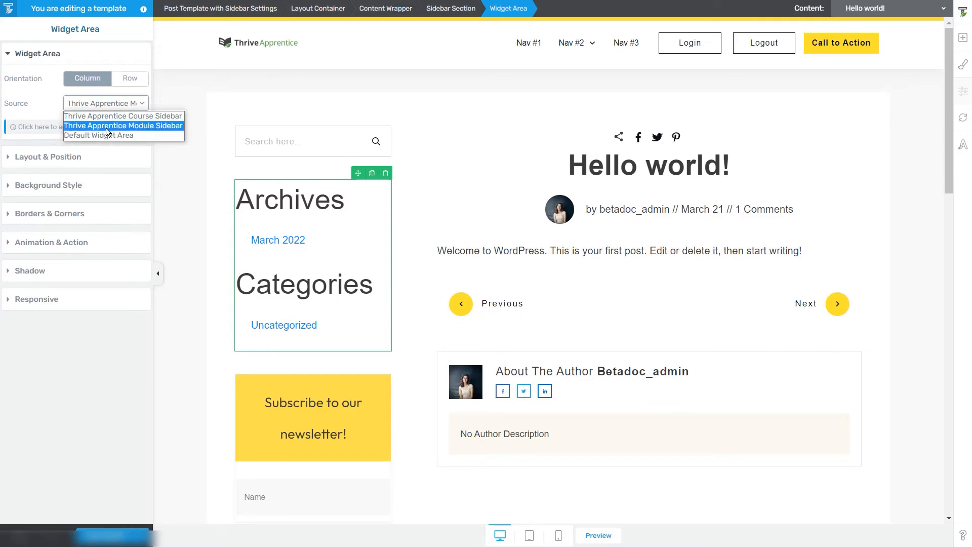
left_click(124, 125)
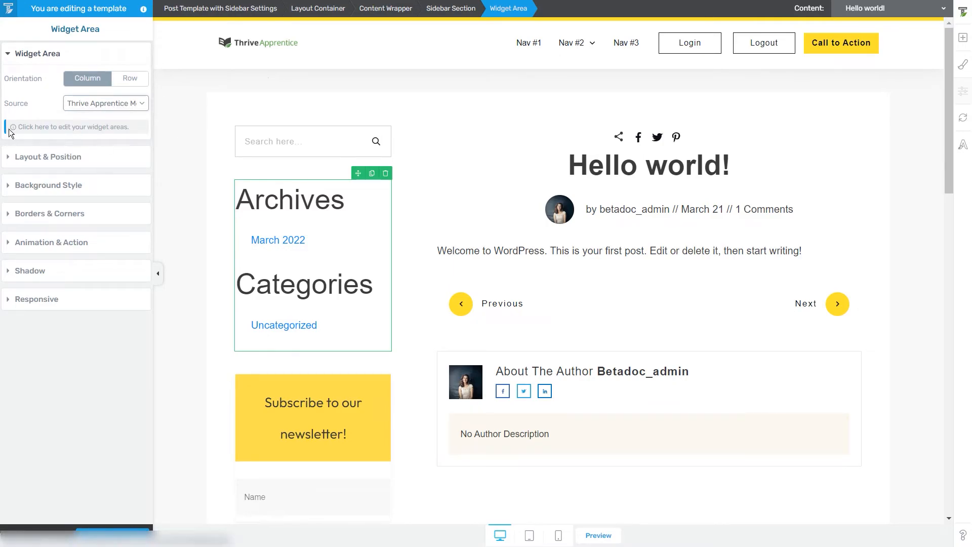
mouse_move(115, 135)
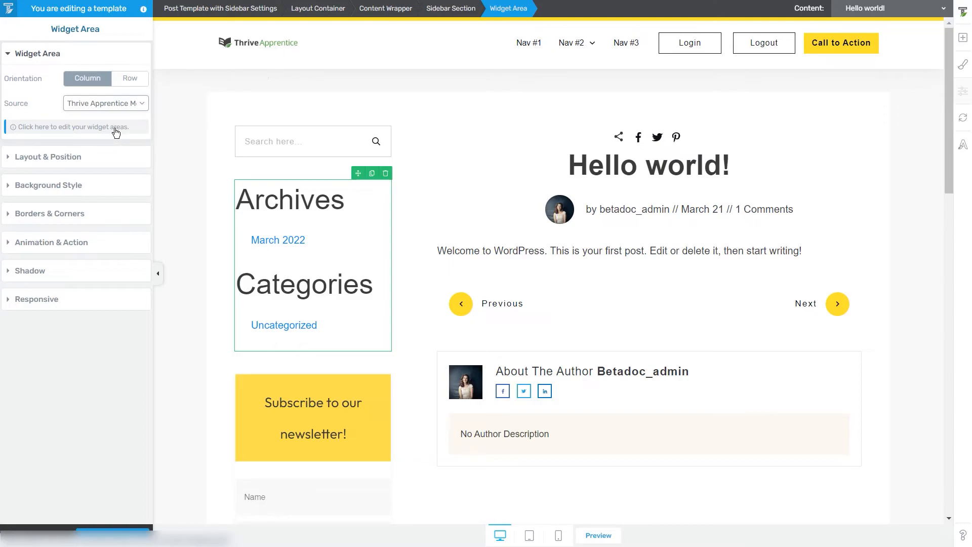
mouse_move(45, 134)
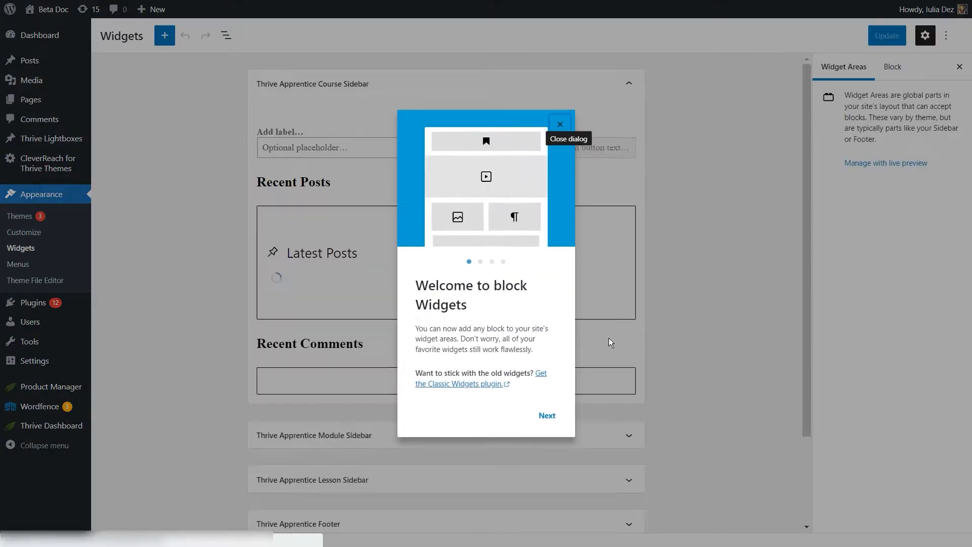
Dismiss the welcome, review the Default Widget Area's Thrive Leads and Image blocks, and update.
left_click(560, 124)
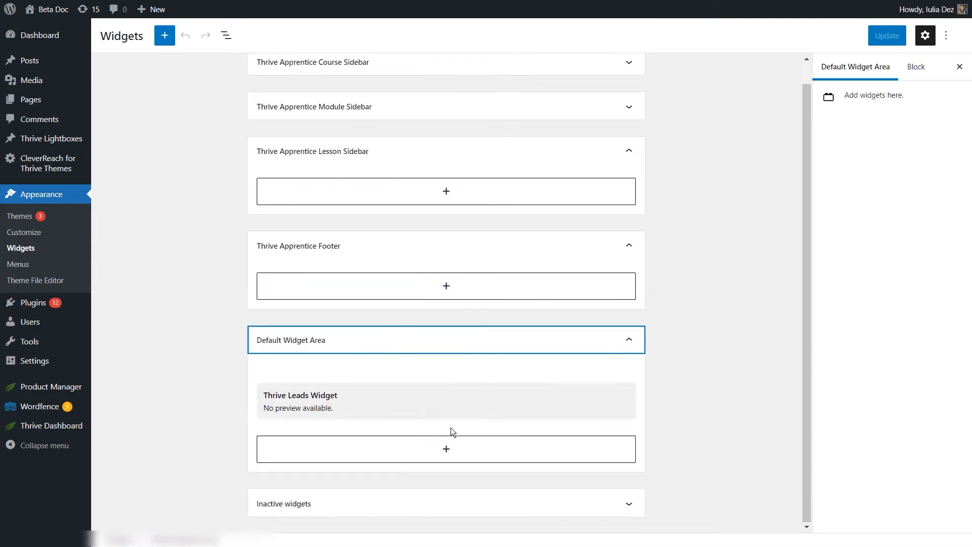
left_click(445, 449)
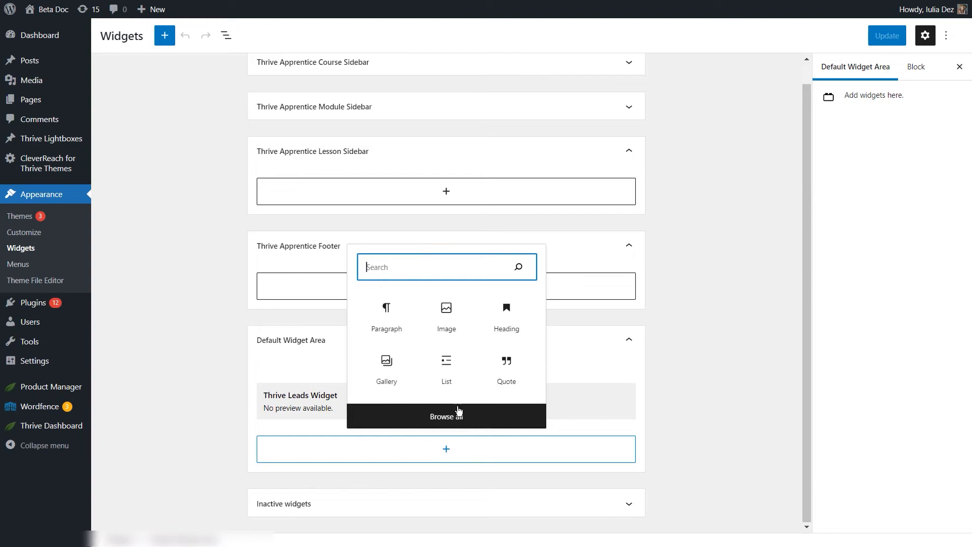
mouse_move(421, 366)
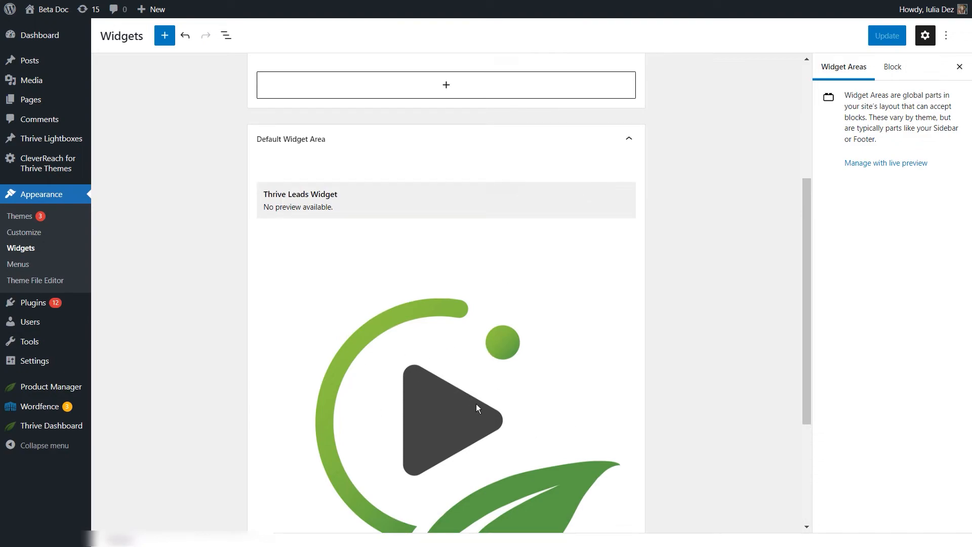
mouse_move(375, 177)
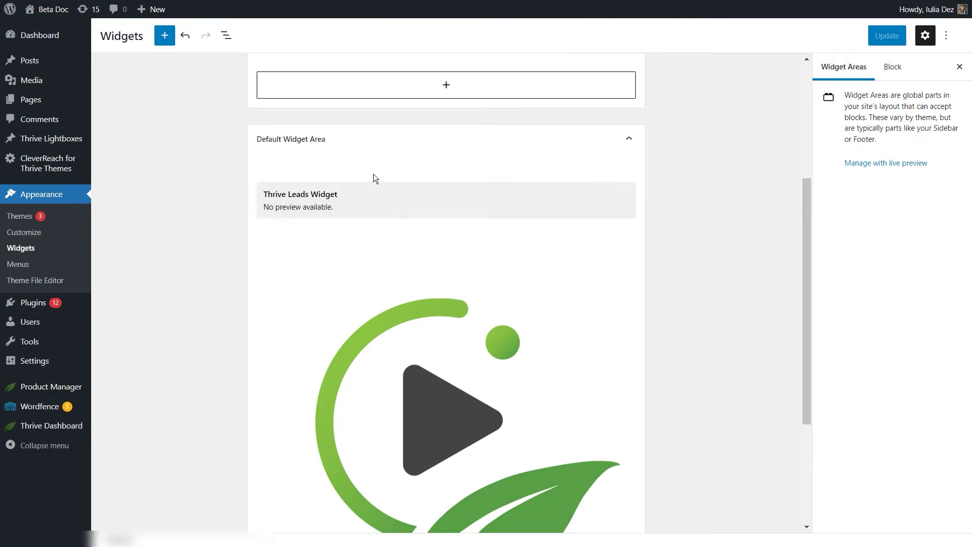
scroll("down", 3)
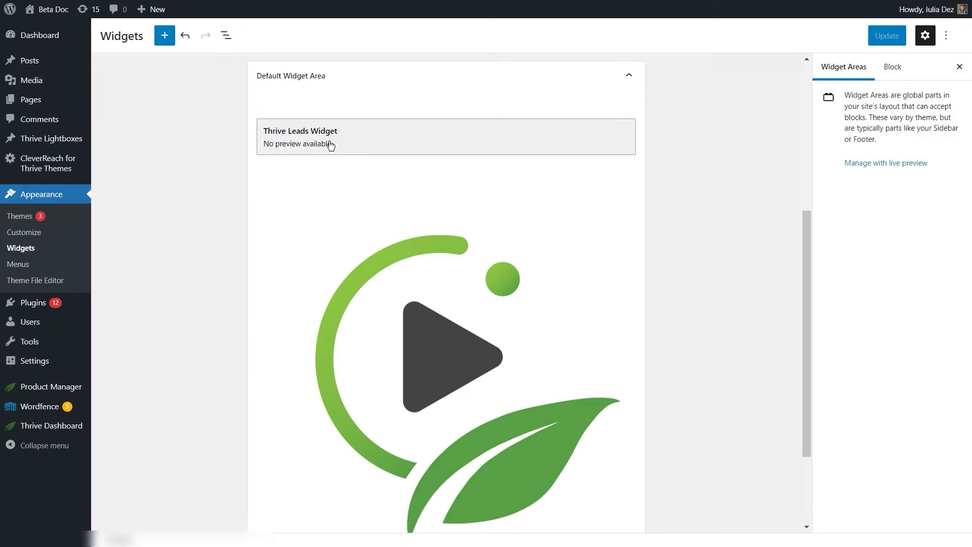
mouse_move(300, 141)
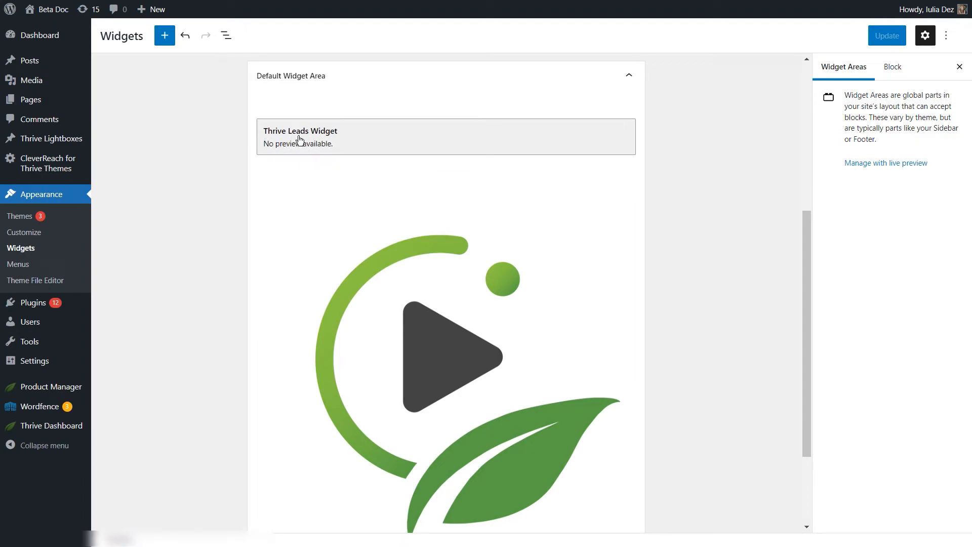
mouse_move(318, 77)
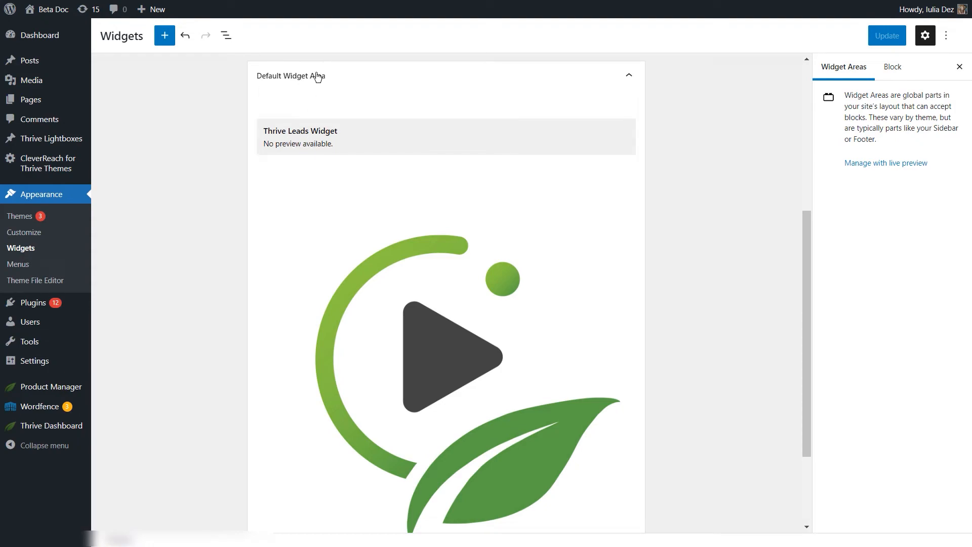
mouse_move(324, 80)
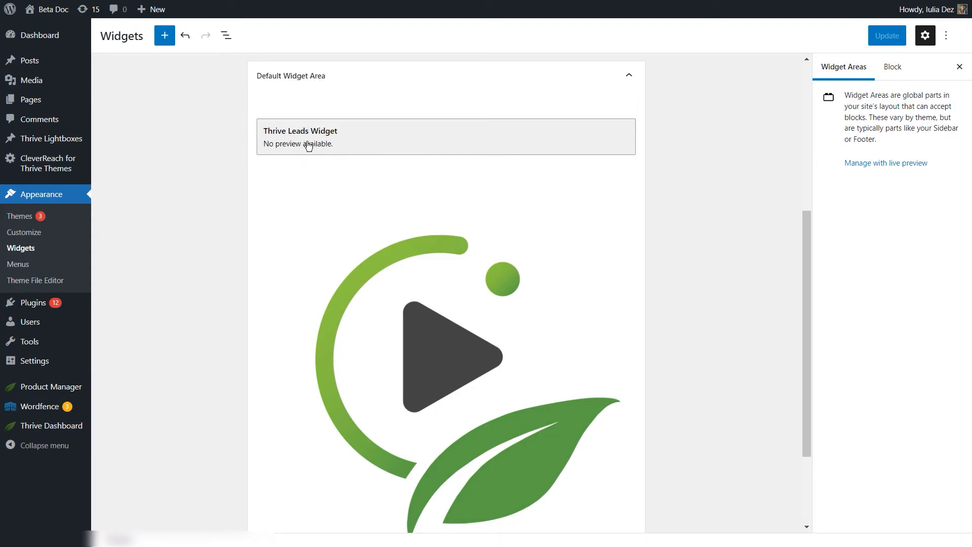
mouse_move(290, 137)
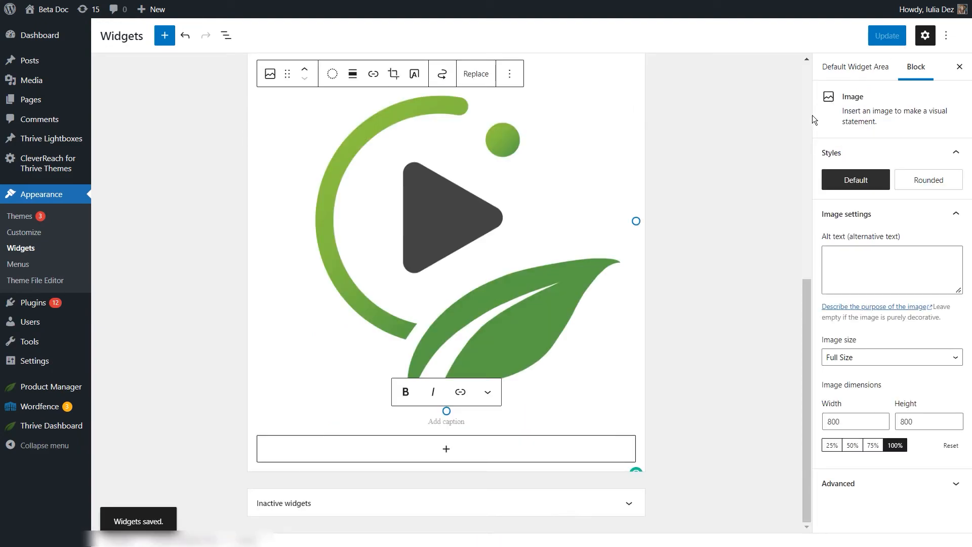
mouse_move(565, 182)
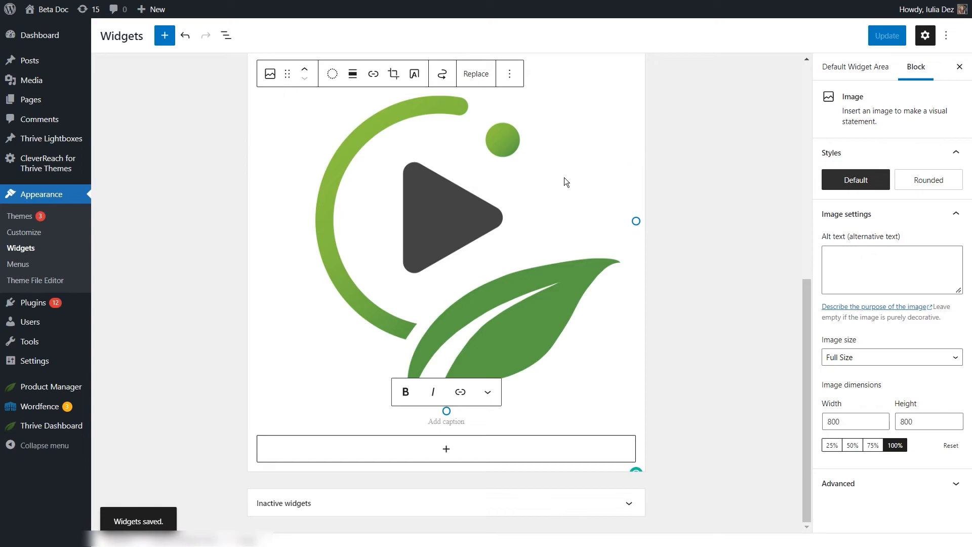
scroll("down", 3)
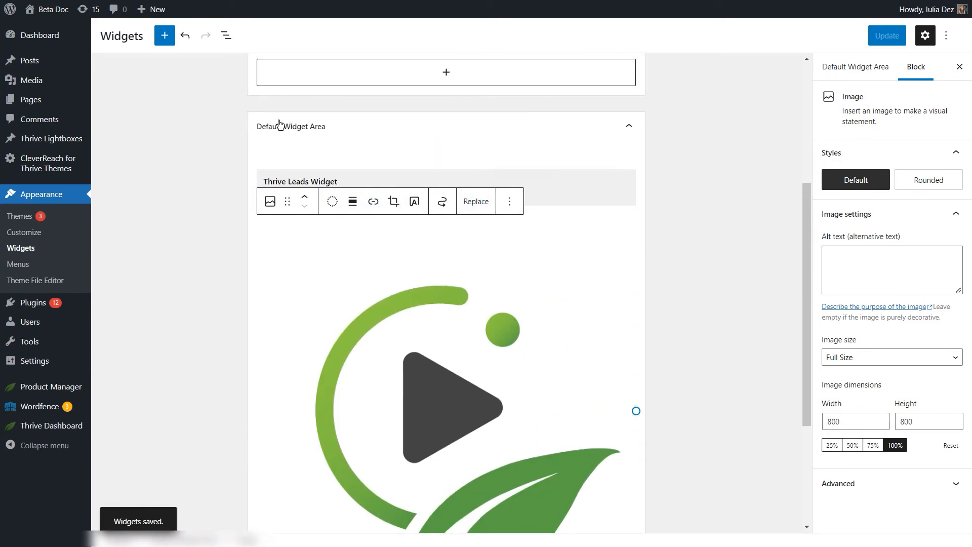
mouse_move(460, 213)
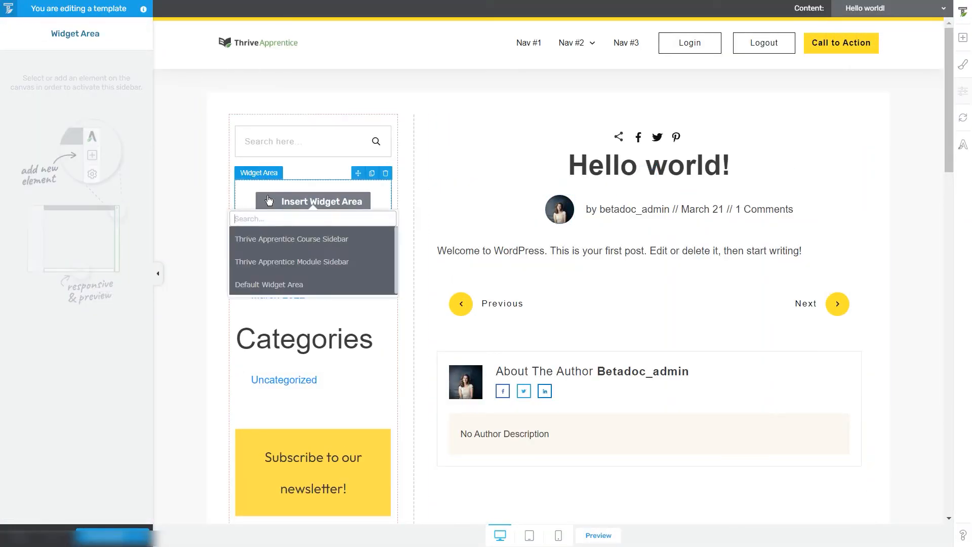
Choose Default Widget Area as the source and collapse the element's main options.
left_click(269, 285)
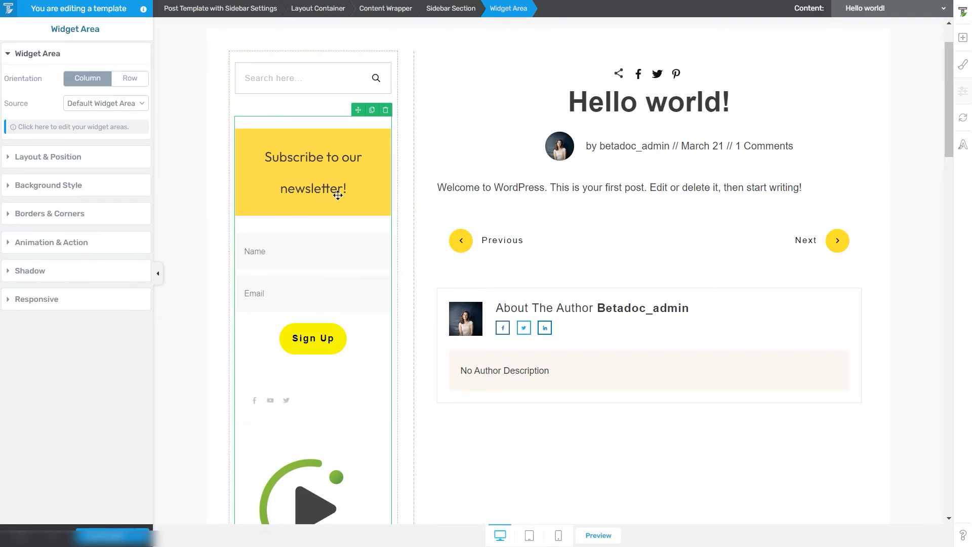
mouse_move(160, 109)
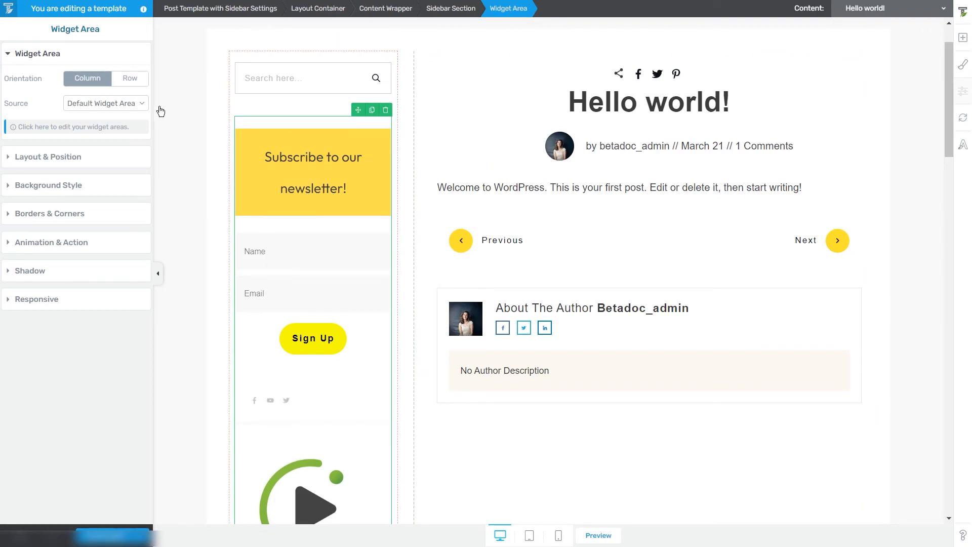
left_click(36, 53)
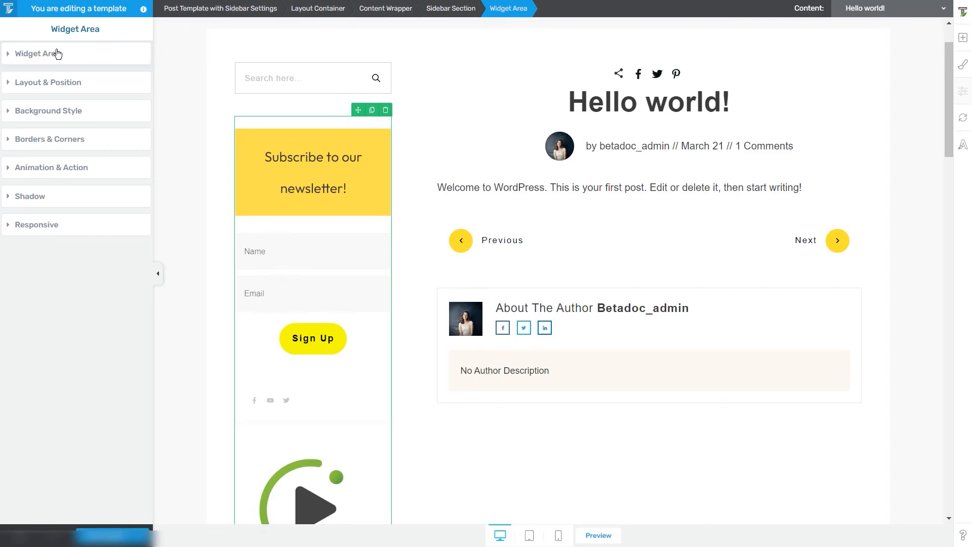
mouse_move(31, 59)
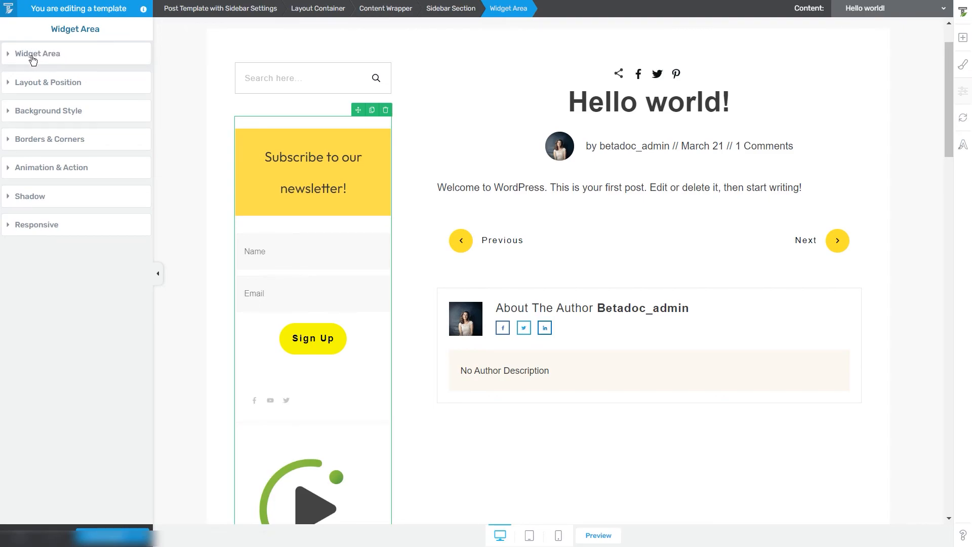
left_click(38, 53)
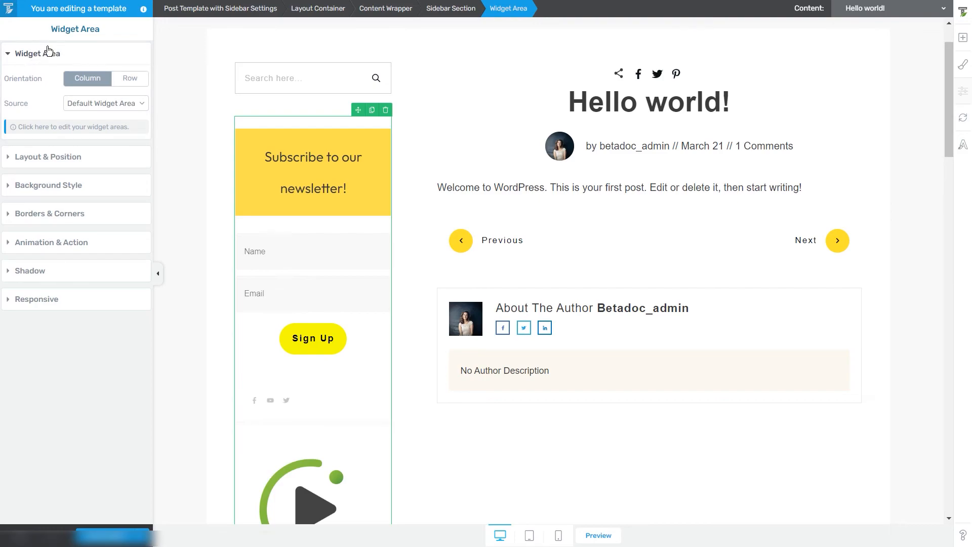
mouse_move(81, 157)
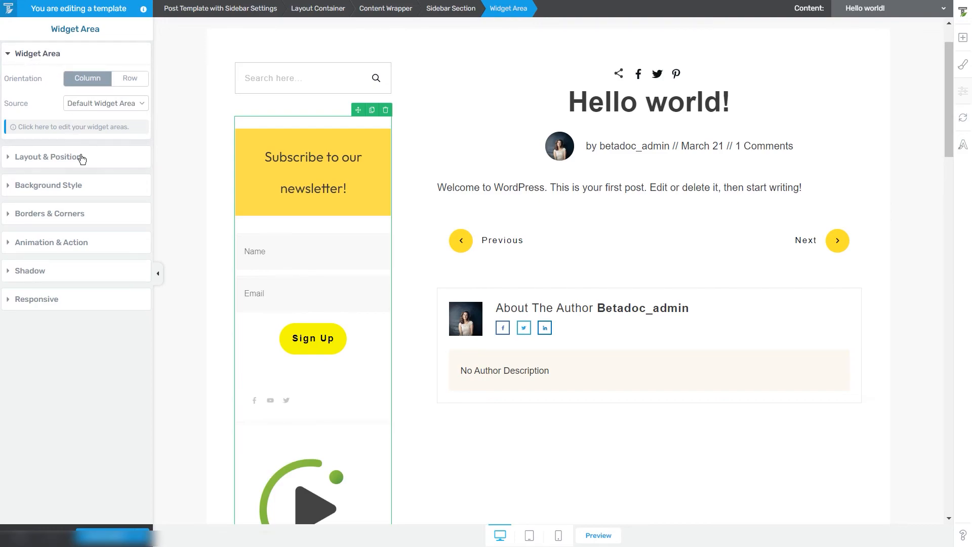
mouse_move(33, 158)
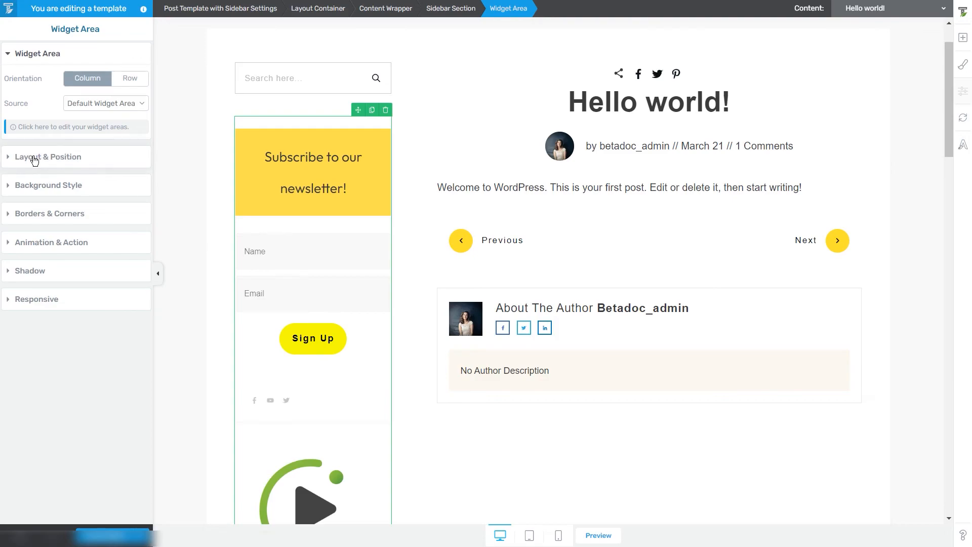
mouse_move(135, 155)
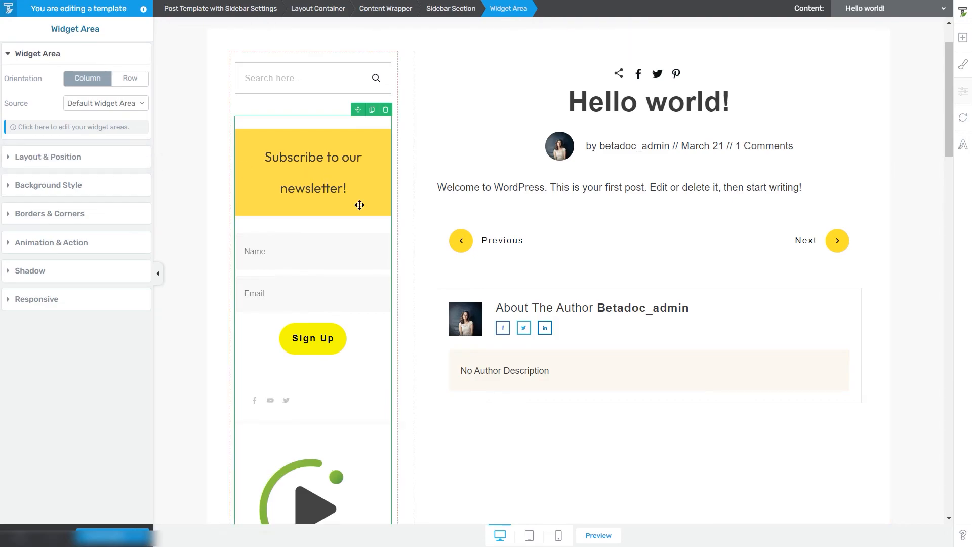
mouse_move(291, 396)
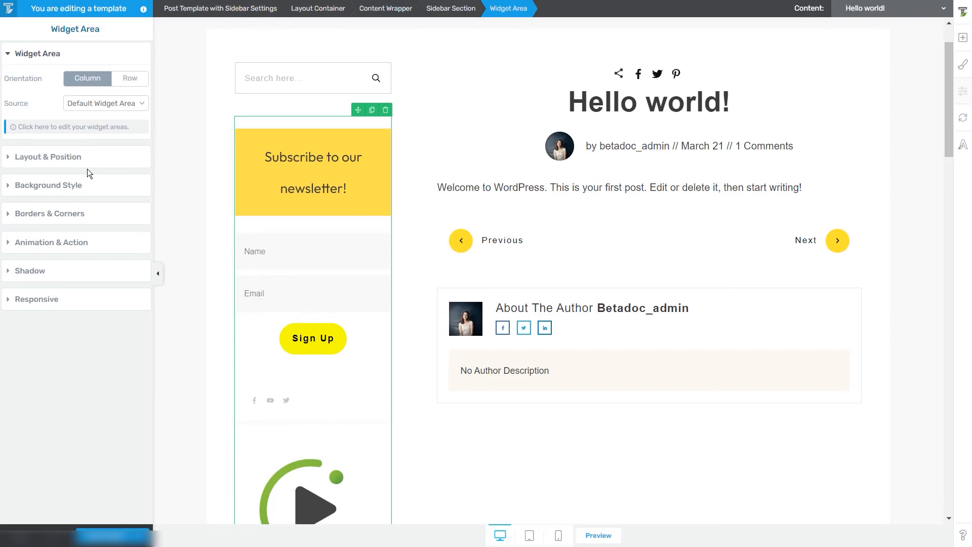
mouse_move(133, 161)
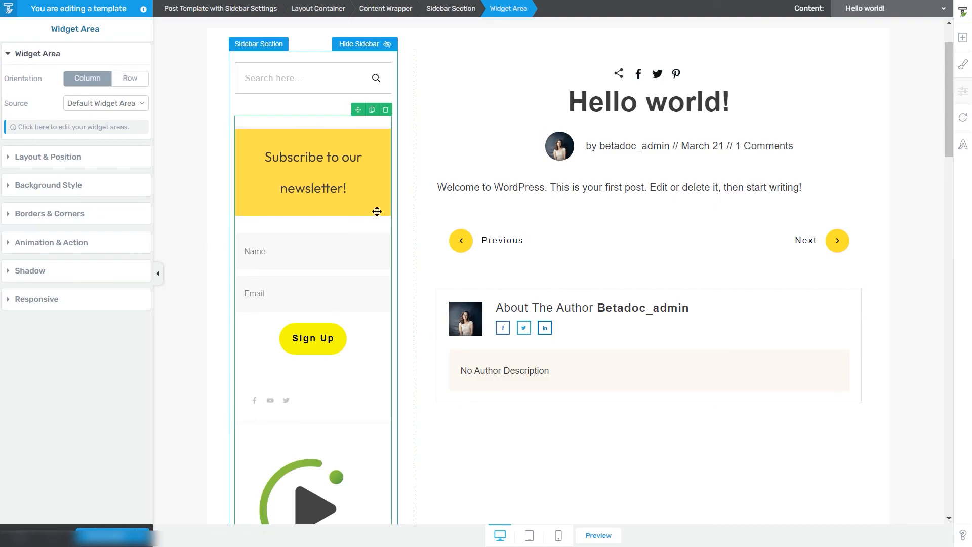
mouse_move(385, 291)
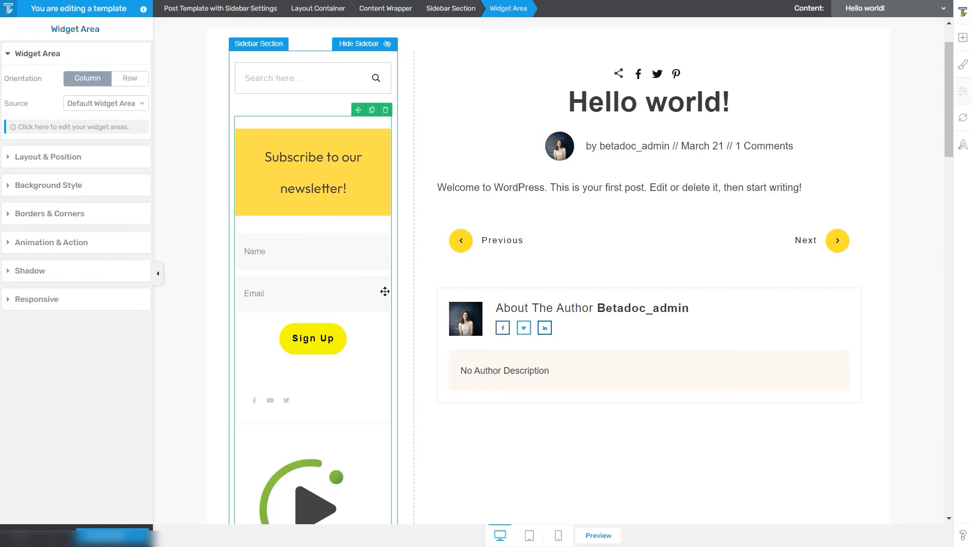
mouse_move(295, 282)
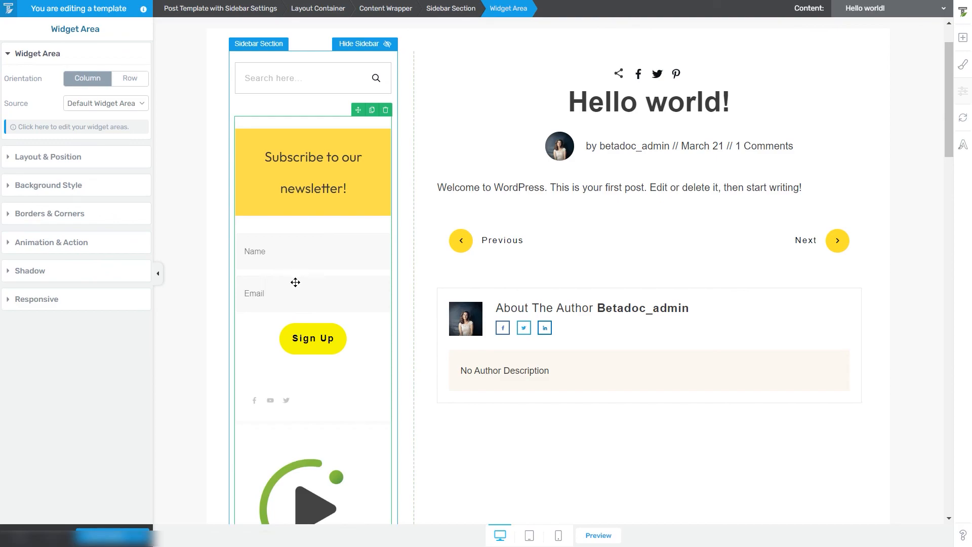